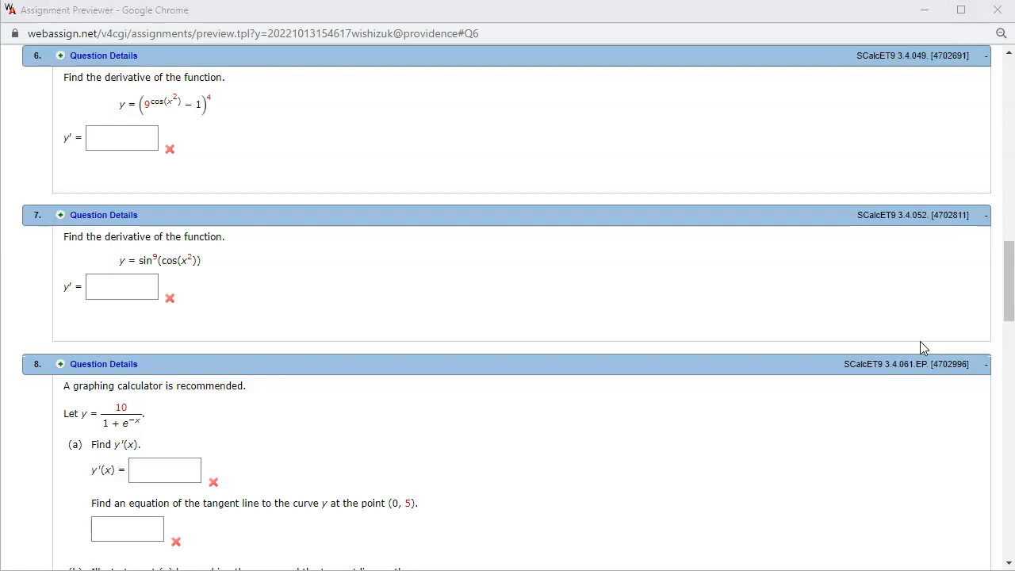
mouse_move(184, 157)
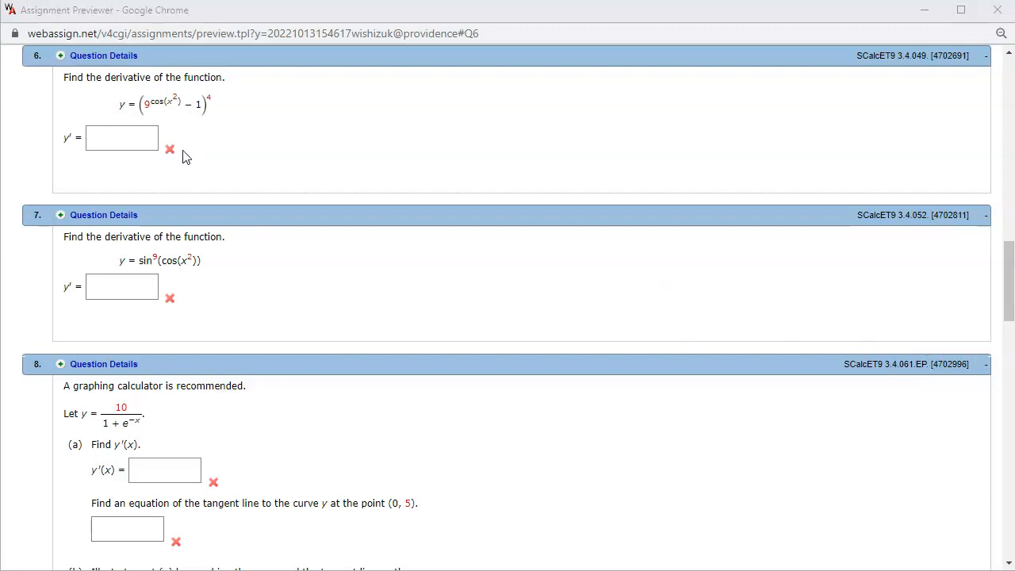
mouse_move(212, 108)
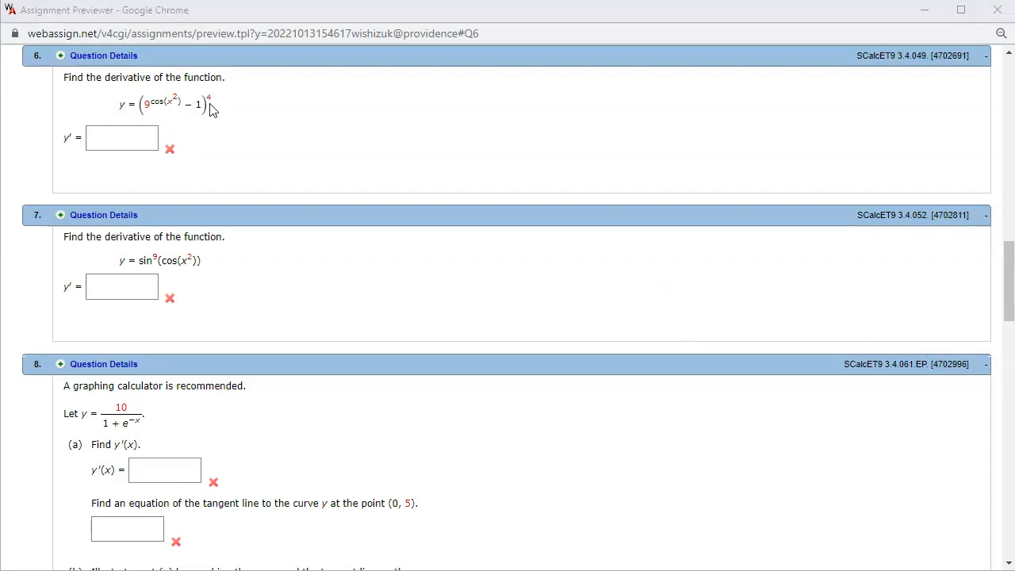
mouse_move(212, 104)
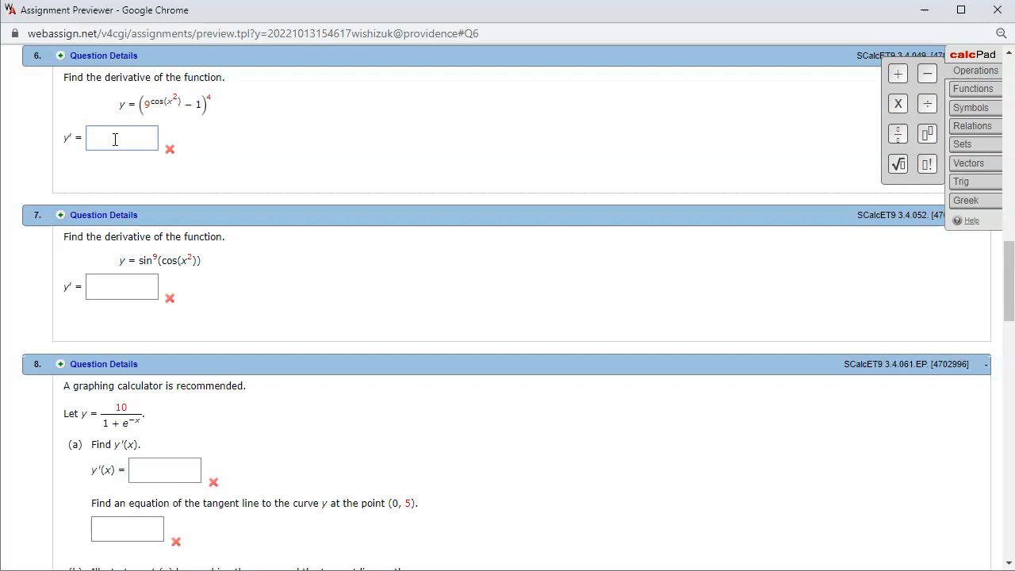
Step: Enter the outer factor 4(9^cos(x²) − 1)³ and a multiplication dot in question 6's answer box
type("4")
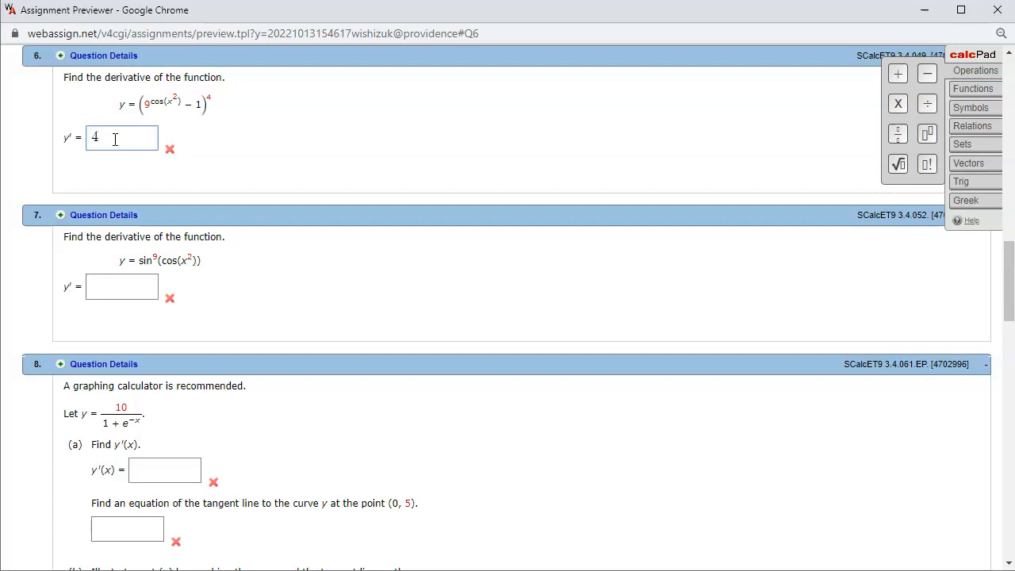
type("()^3")
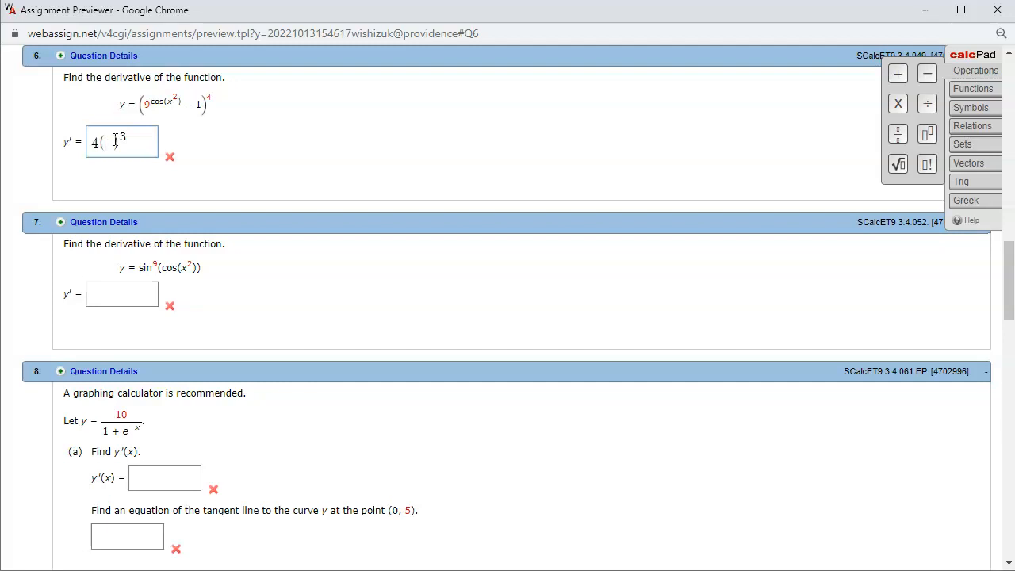
type("g")
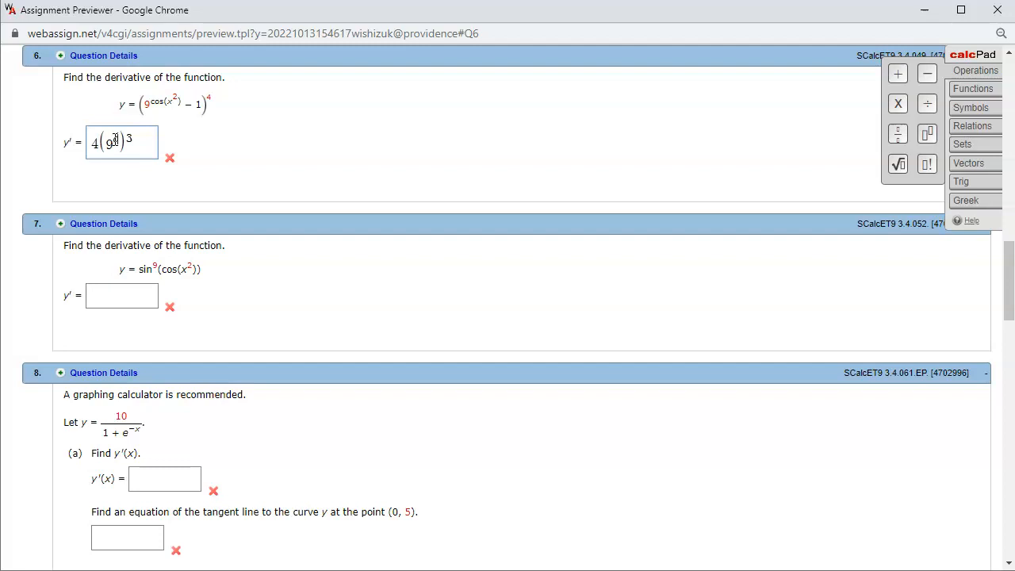
type("cos(x^2) − 1")
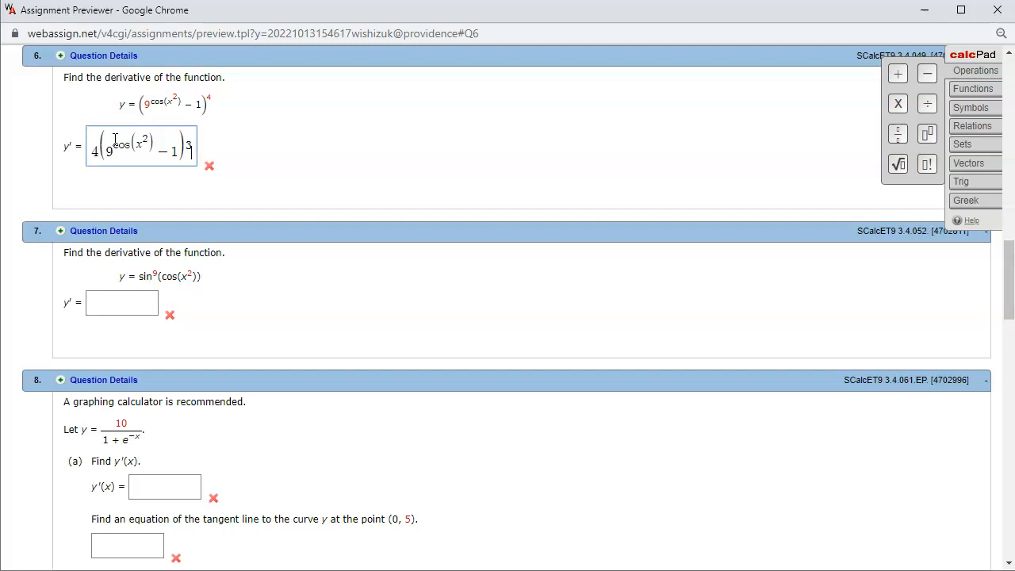
type(".")
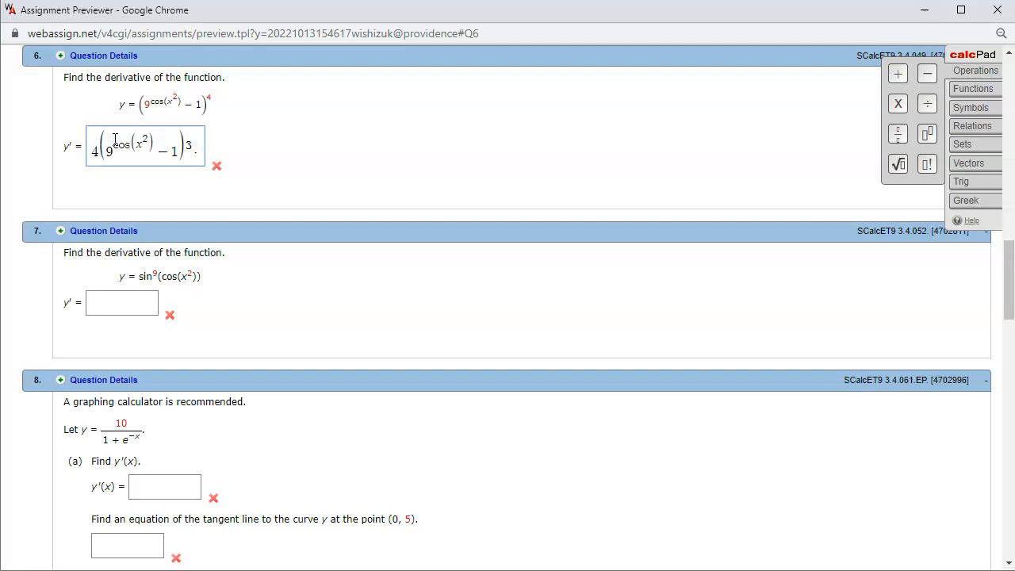
left_click(926, 103)
type("()")
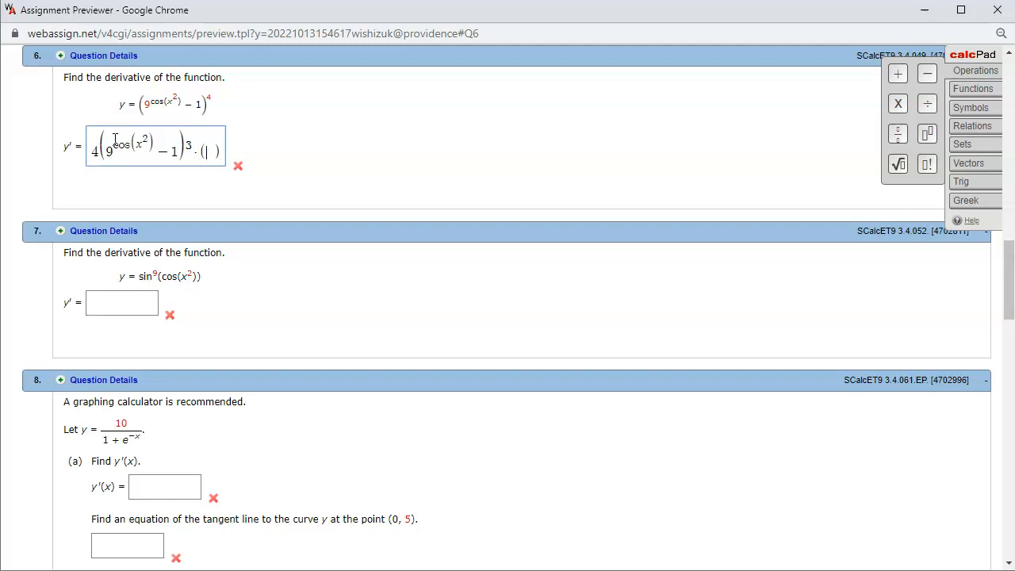
mouse_move(155, 119)
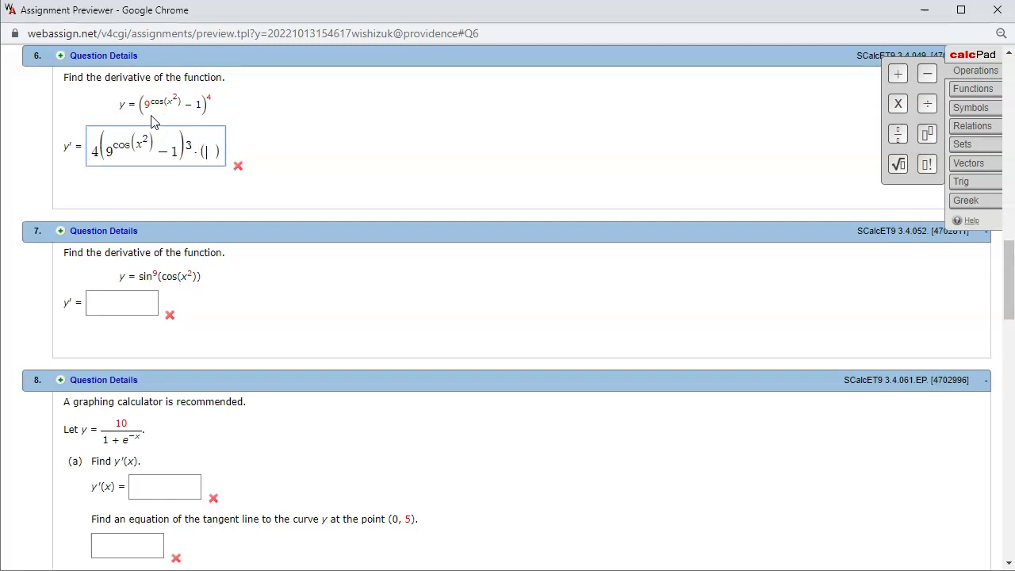
mouse_move(181, 118)
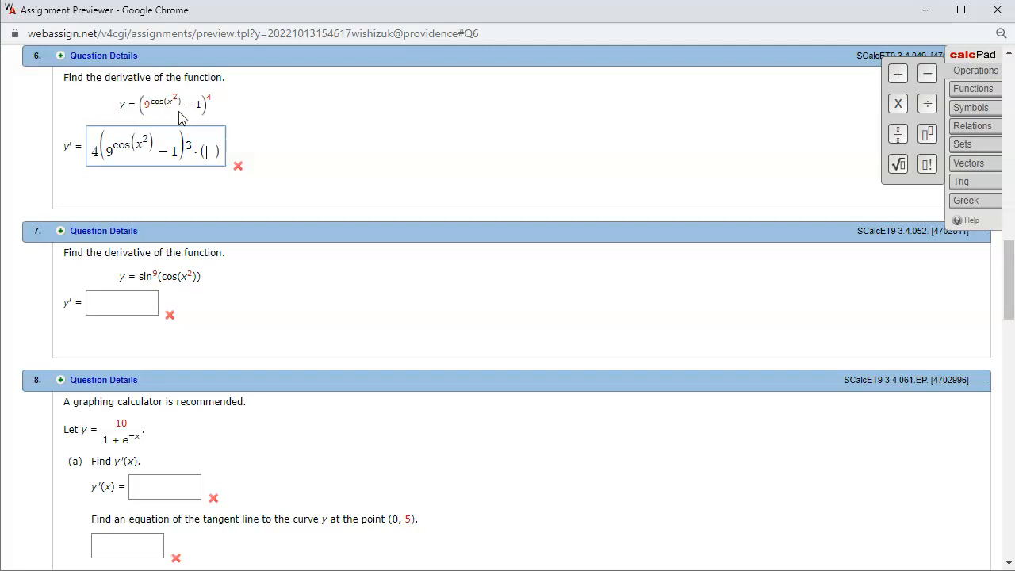
mouse_move(141, 107)
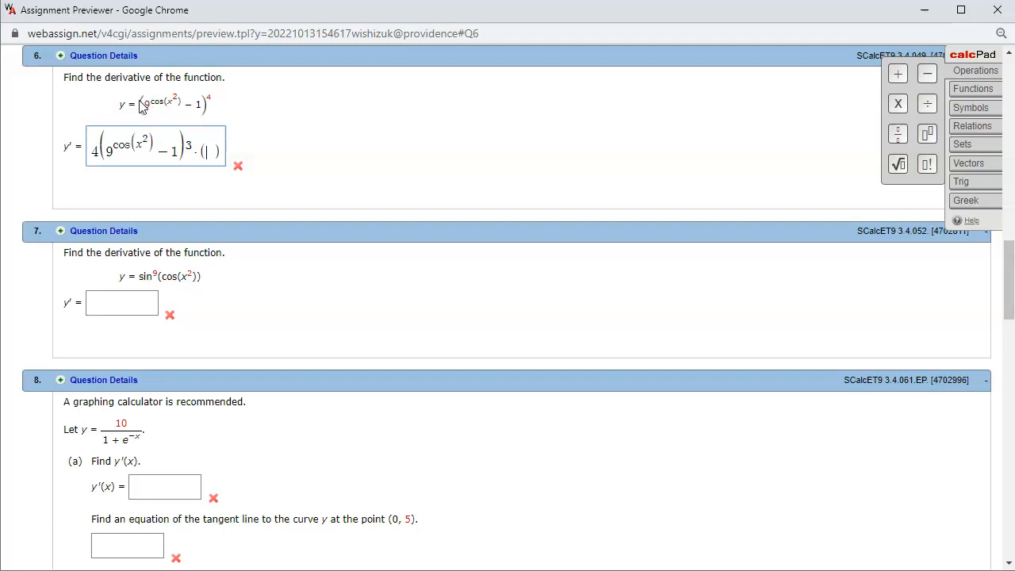
mouse_move(146, 127)
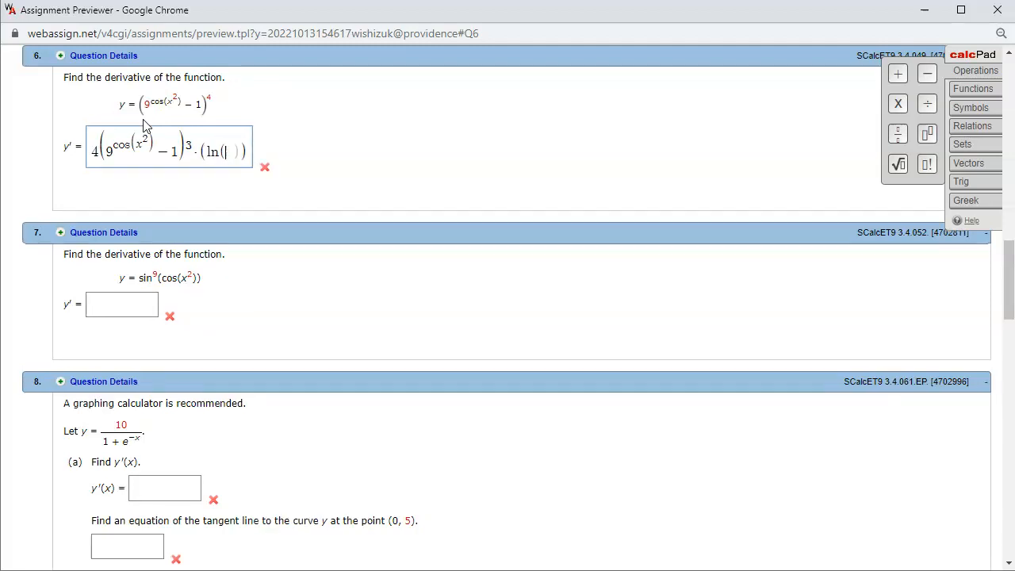
Step: Continue the answer with ln(9)·9^cos(x²) inside a bracket, leaving an empty parenthesis group
type("9")
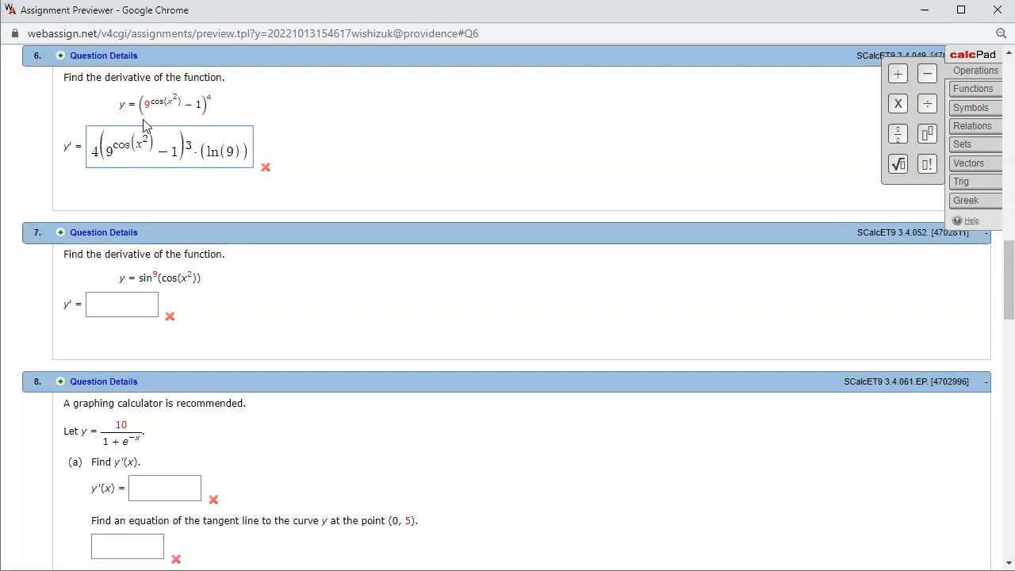
type("9^cos(x^2")
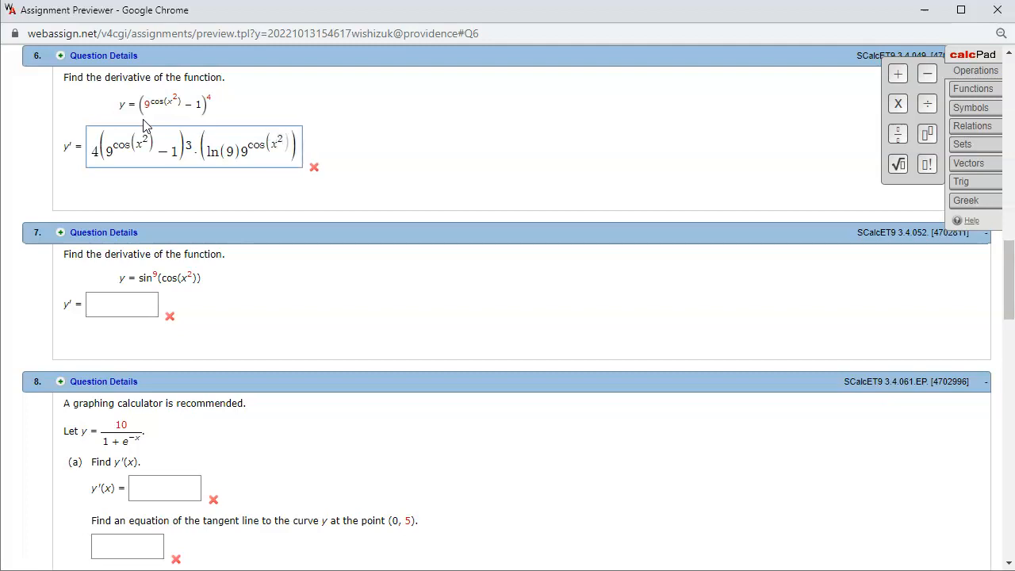
type("0)")
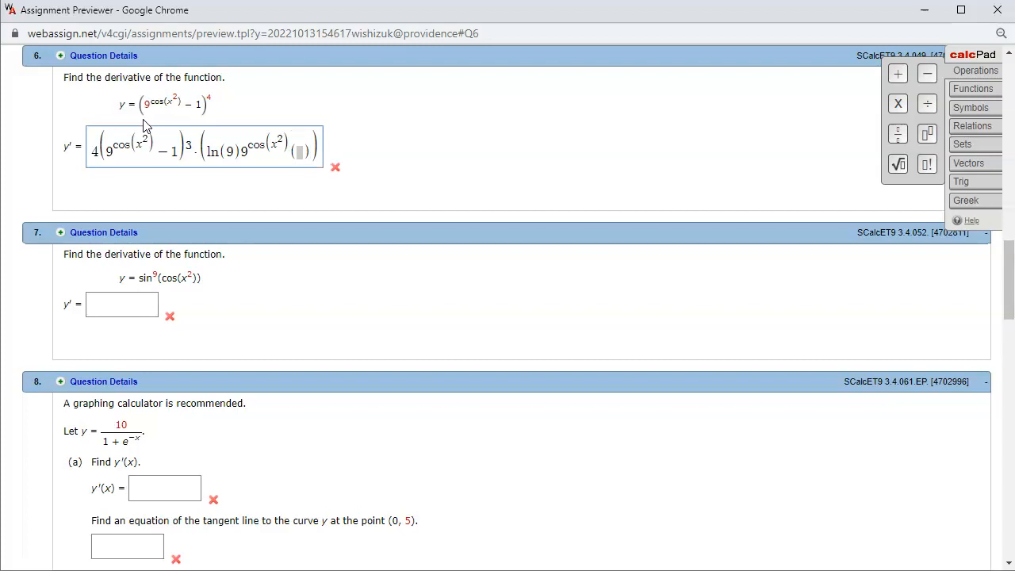
Step: Add the innermost factor −sin(x²) and begin the 2x factor to finish the chain-rule product
type("-sin(")
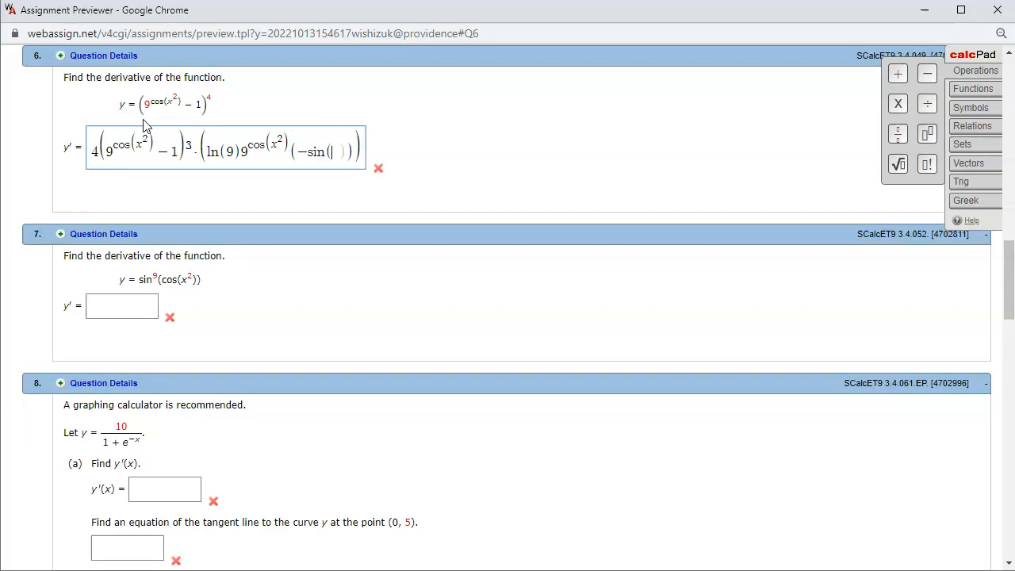
type("x^2")
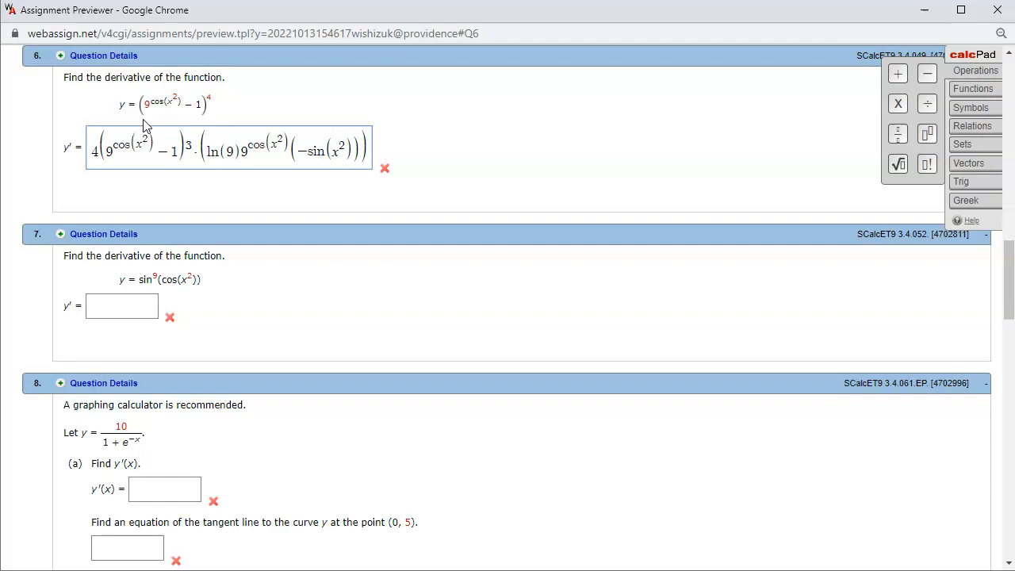
type("4")
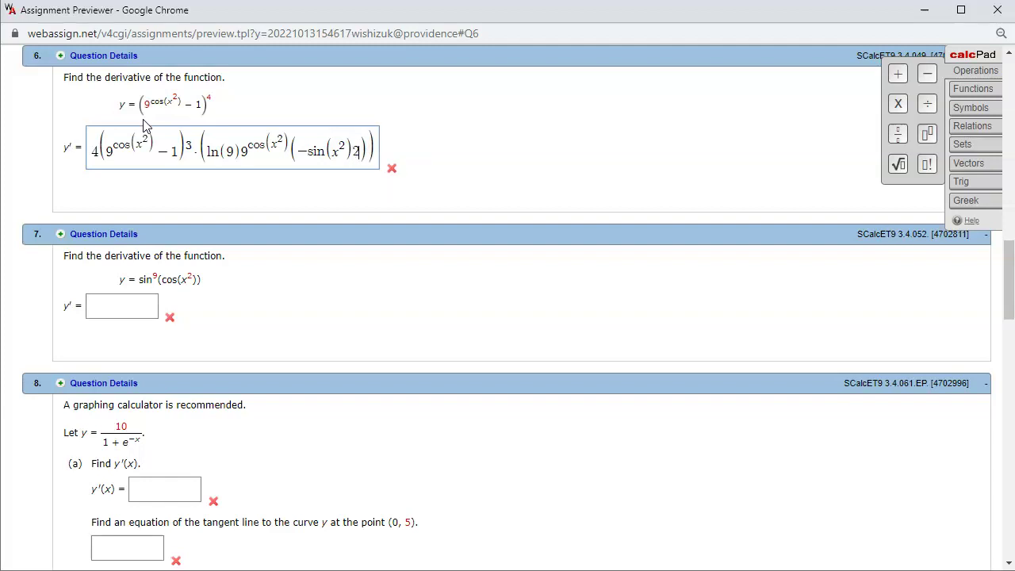
type("x")
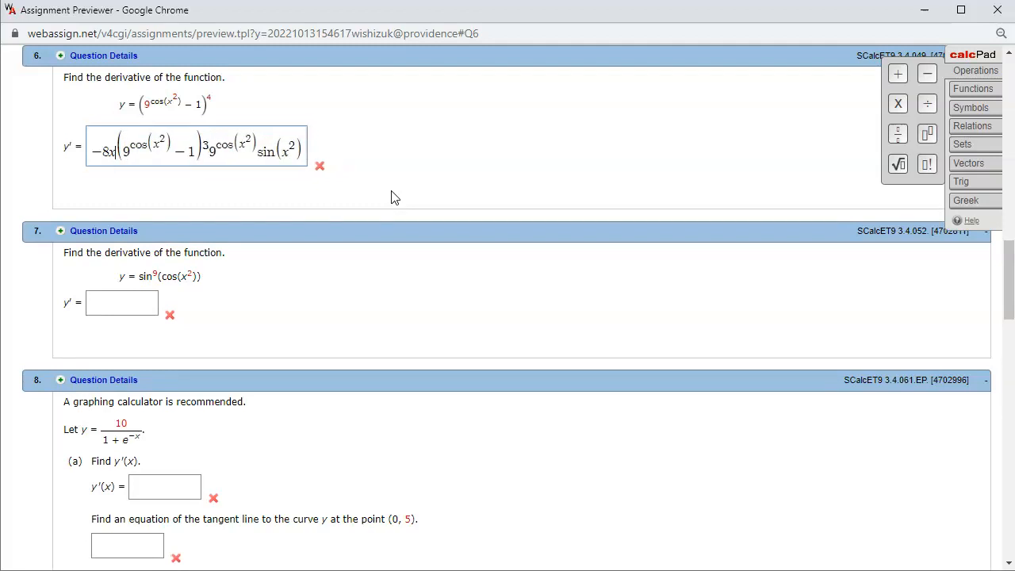
Step: Rewrite the answer as −8x·ln(9)(9^cos(x²) − 1)³·9^cos(x²)·sin(x²), marked correct
type("ln·")
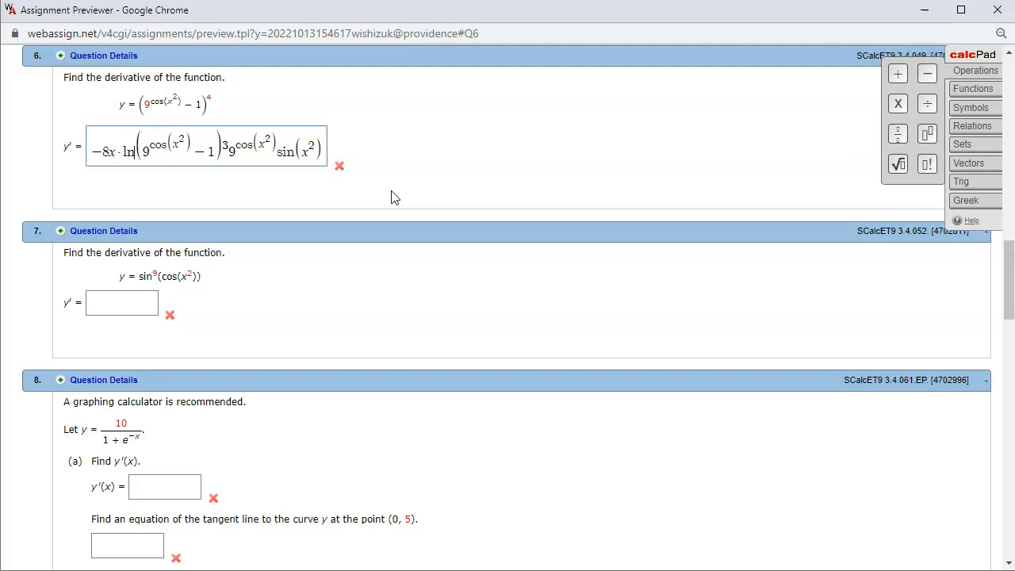
type("99")
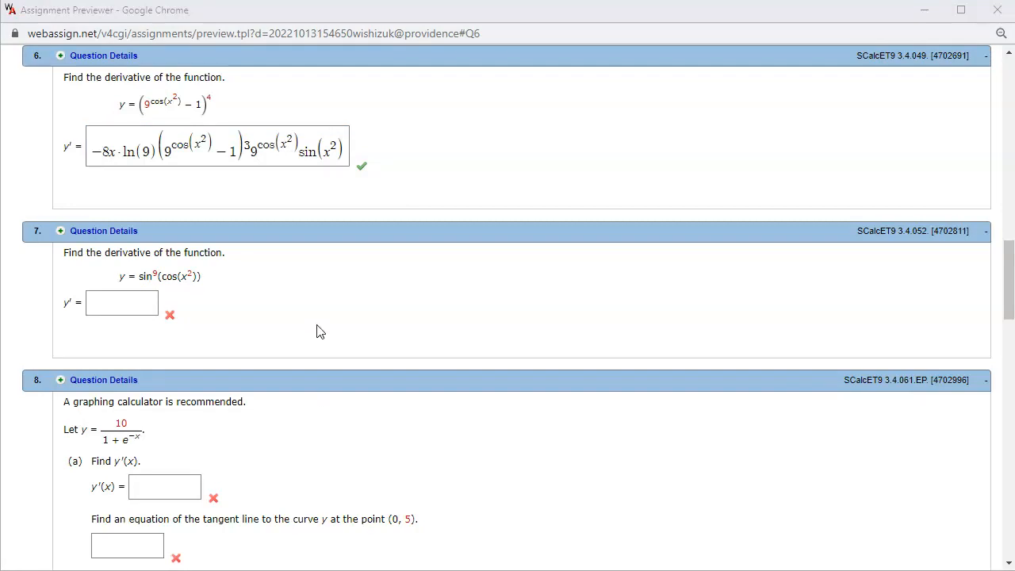
mouse_move(142, 344)
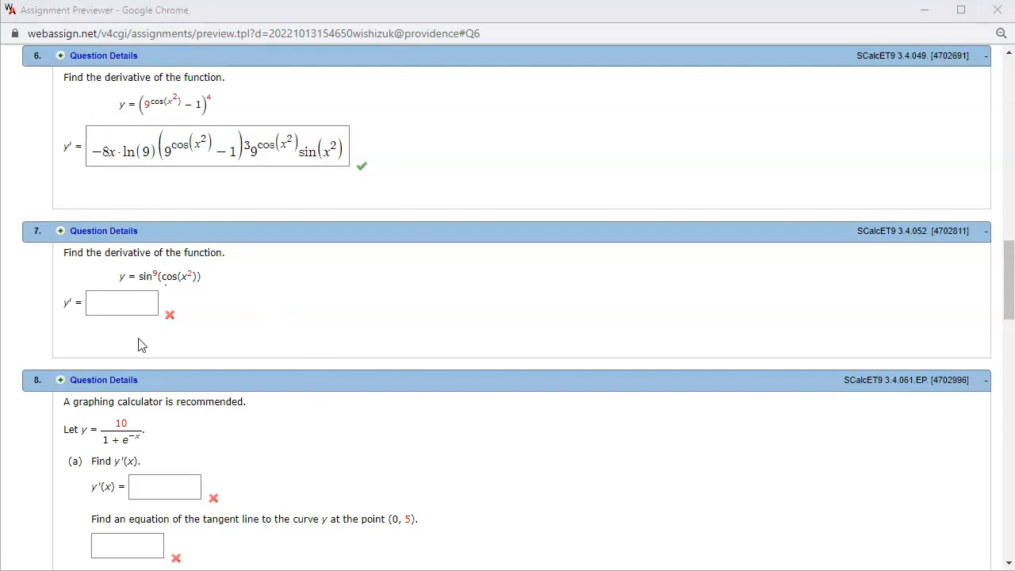